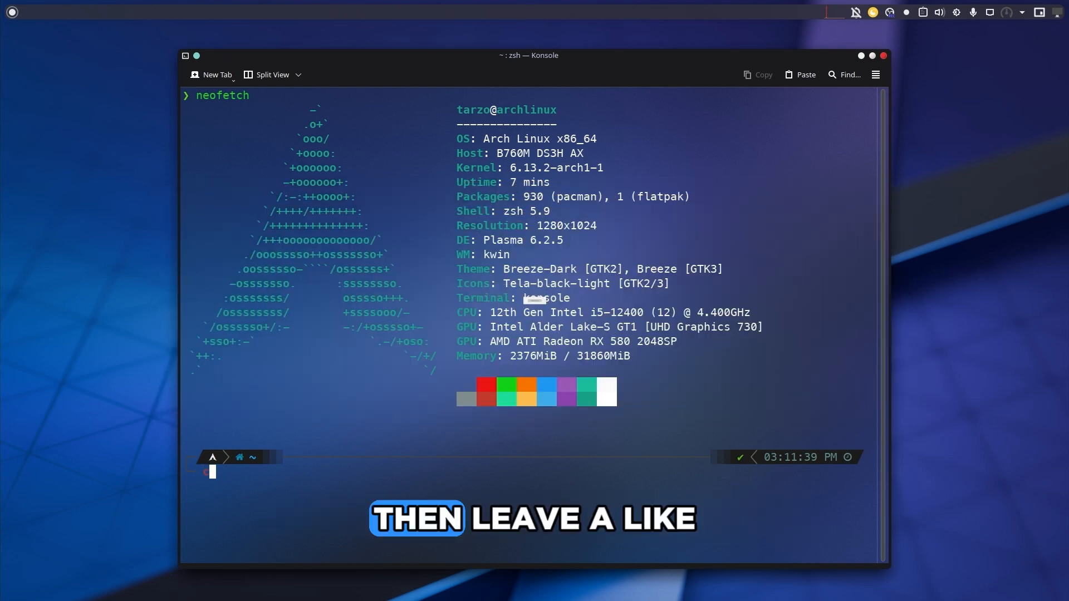
# Start a sudo pacman command at the fresh zsh prompt.
pyautogui.write('sudo pacman -s')
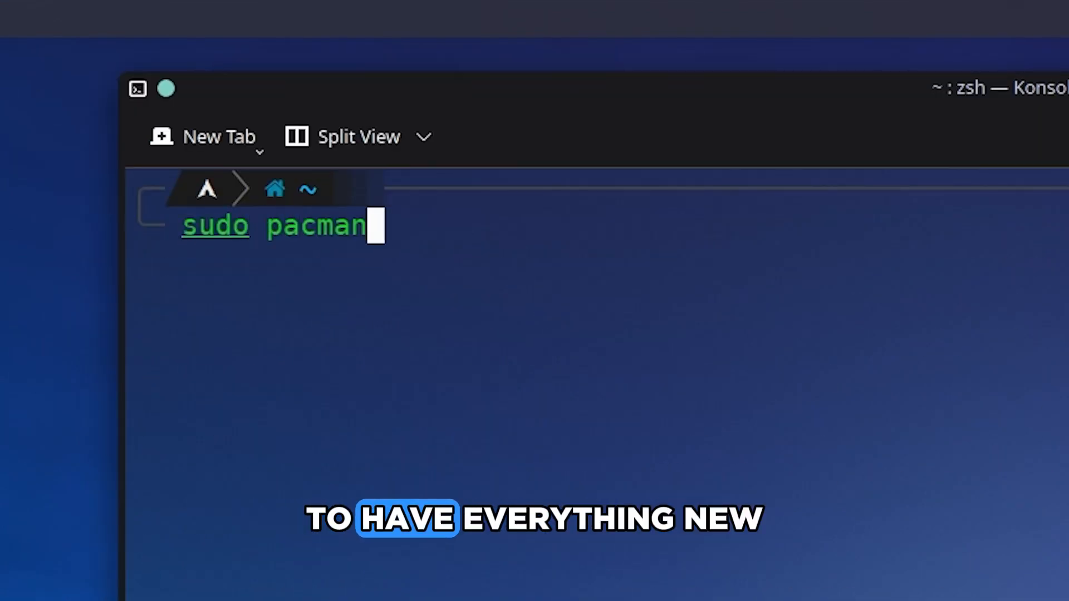
# Complete the command as sudo pacman -S --needed base-devel linux-headers.
pyautogui.write('-S')
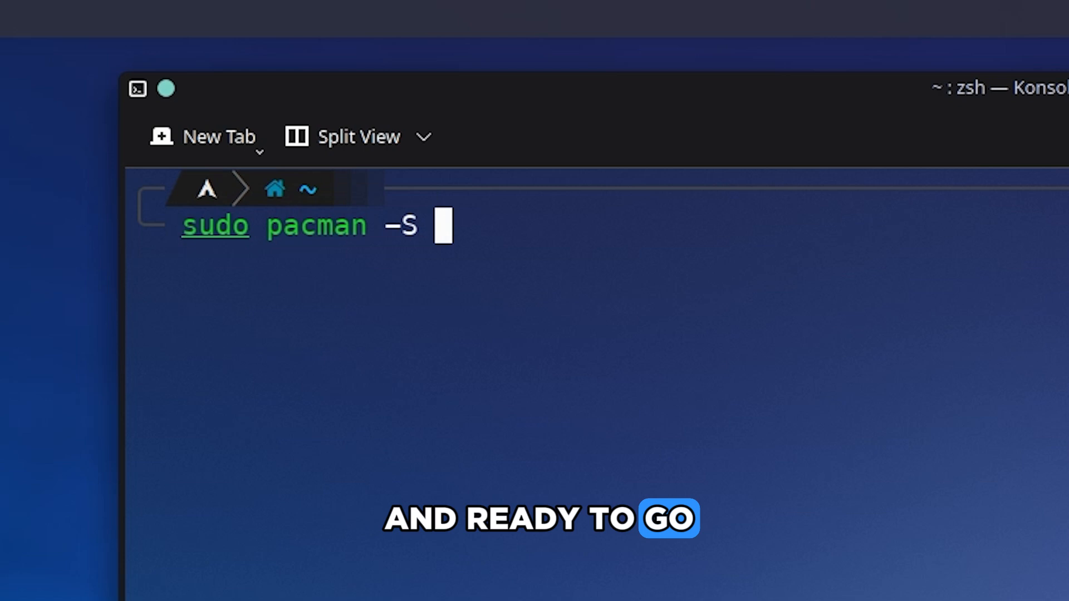
pyautogui.write('--needed')
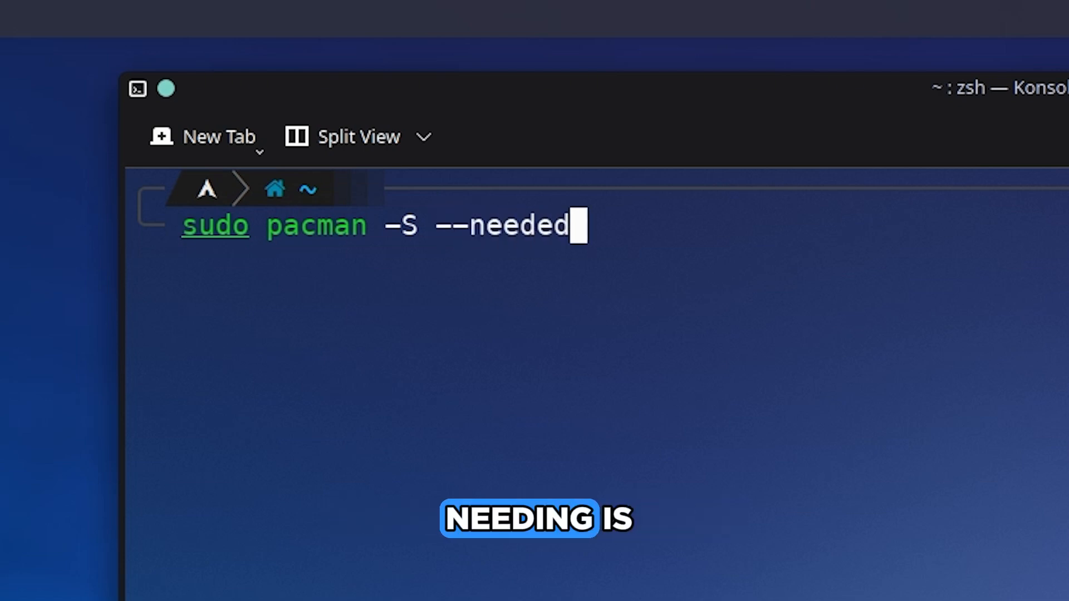
pyautogui.write('b')
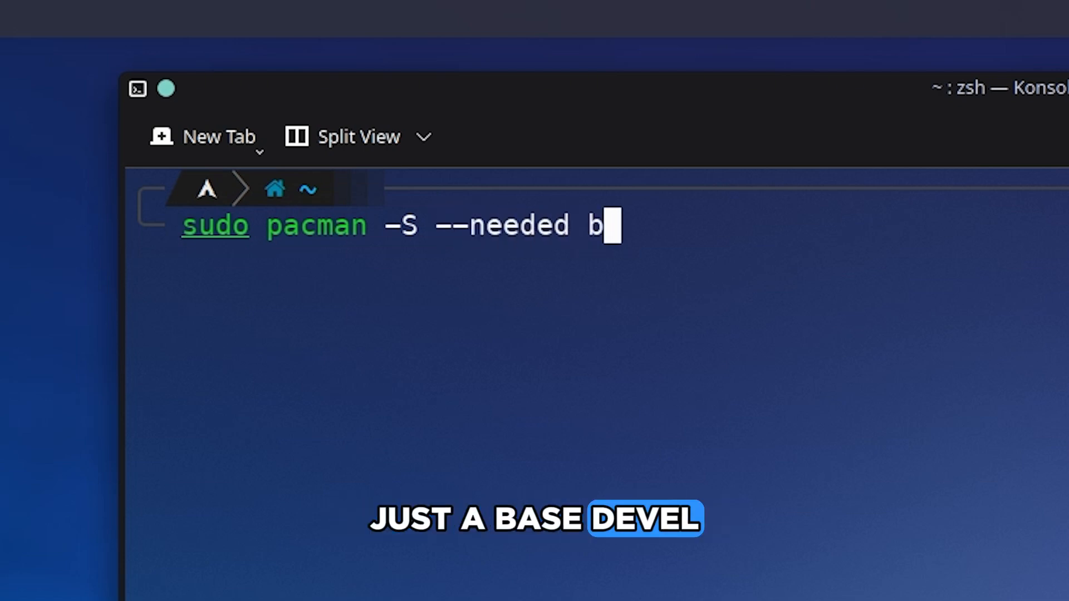
pyautogui.write('ase-')
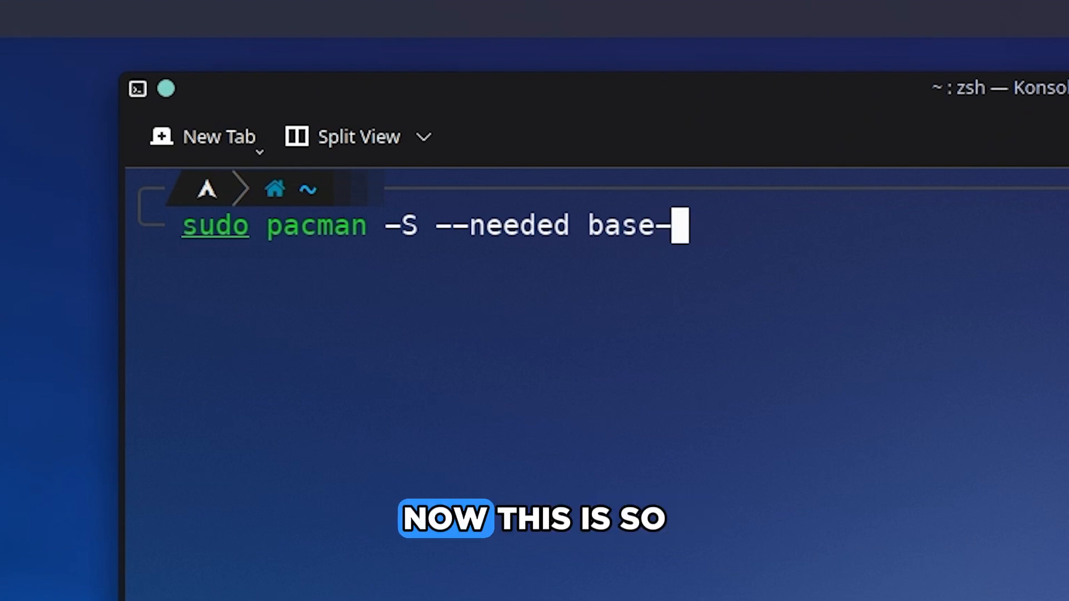
pyautogui.write('devel')
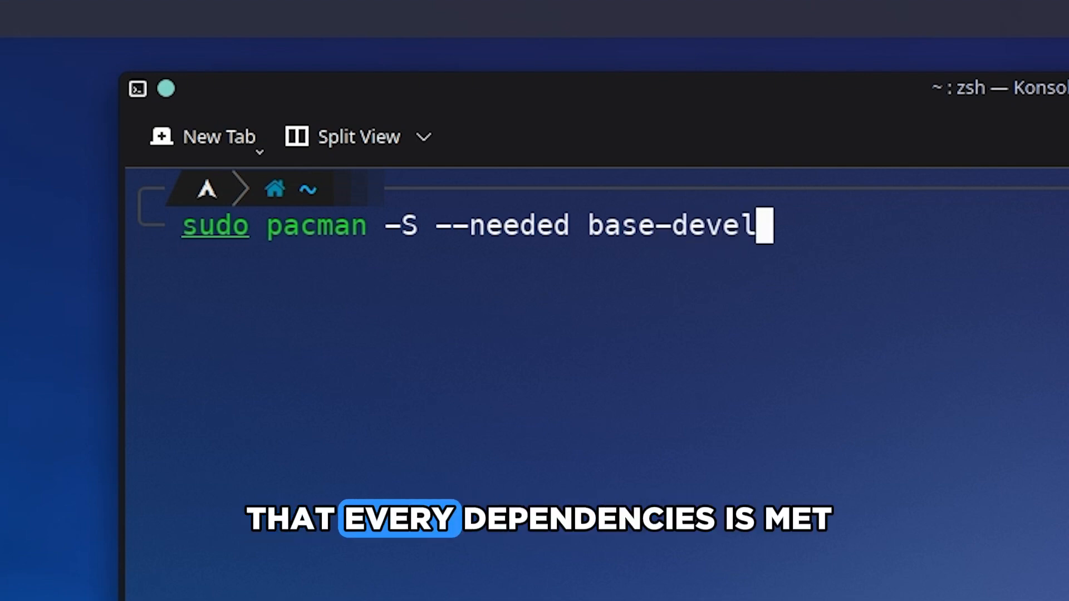
pyautogui.write('linux-')
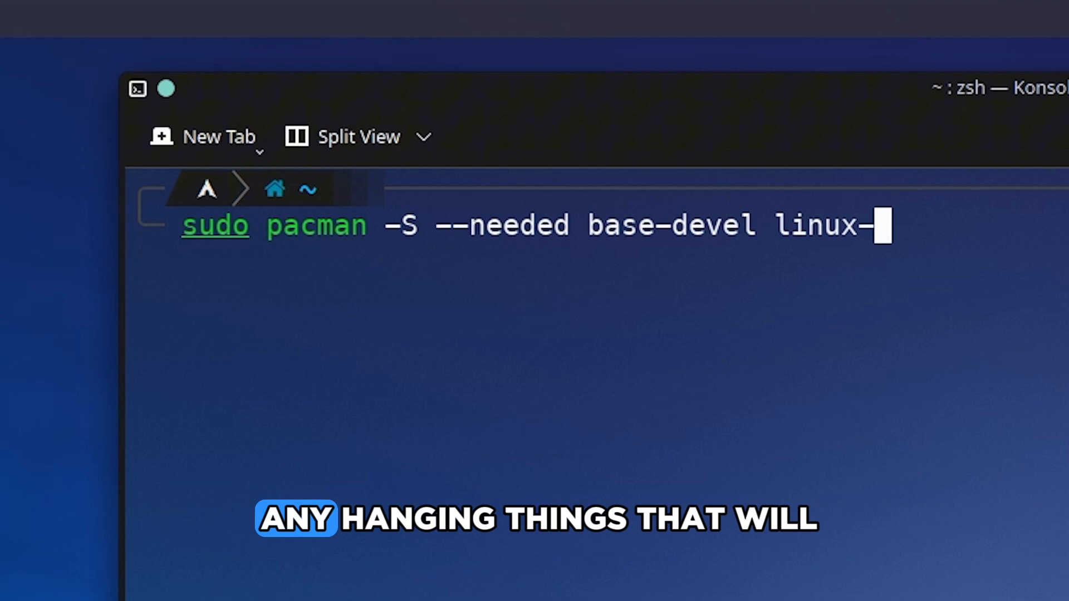
pyautogui.write('headers')
pyautogui.write('sudo pacman -S virtualbox virtual')
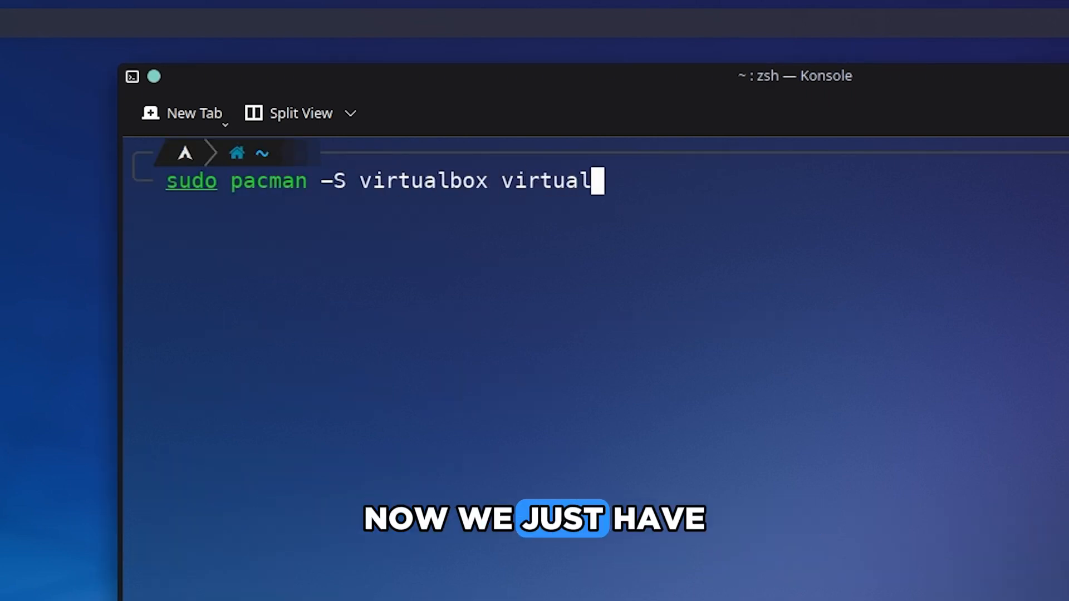
# Finish the install command with virtualbox-host-dkms and virtualbox-guest-iso packages.
pyautogui.write('box-host-dkms virtualbox-')
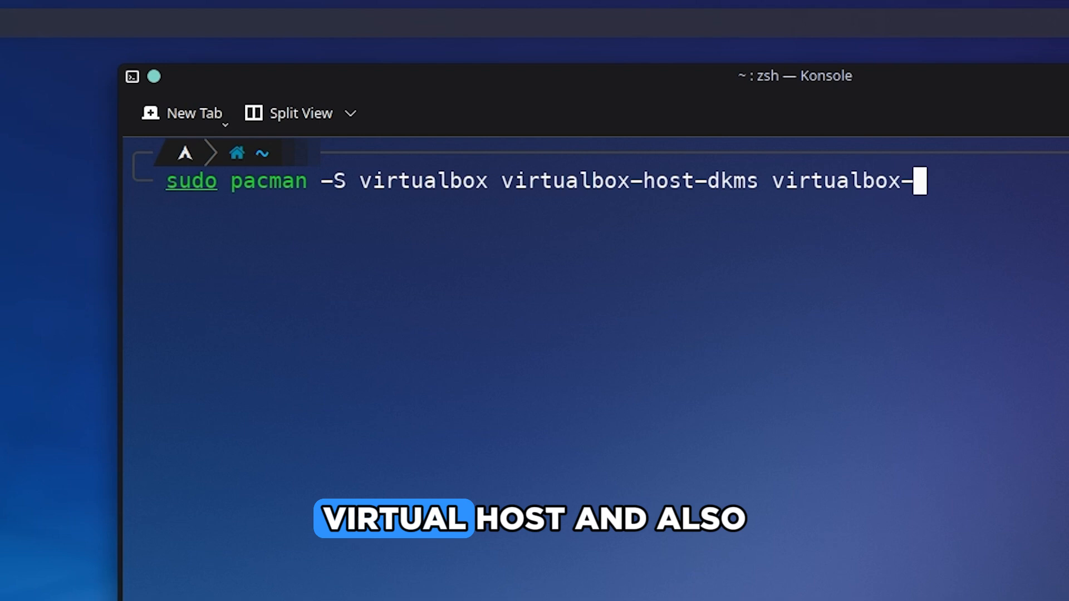
pyautogui.write('guest-iso')
pyautogui.write('sudo usermod')
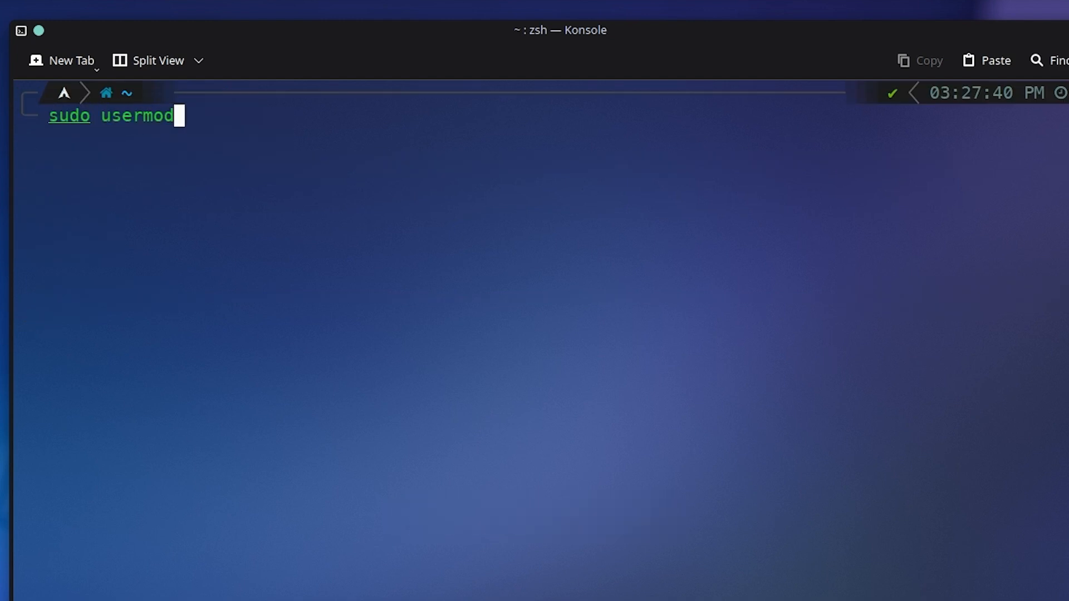
# Run sudo usermod -aG vboxusers $USER to add the current user to vboxusers.
pyautogui.write('-aG')
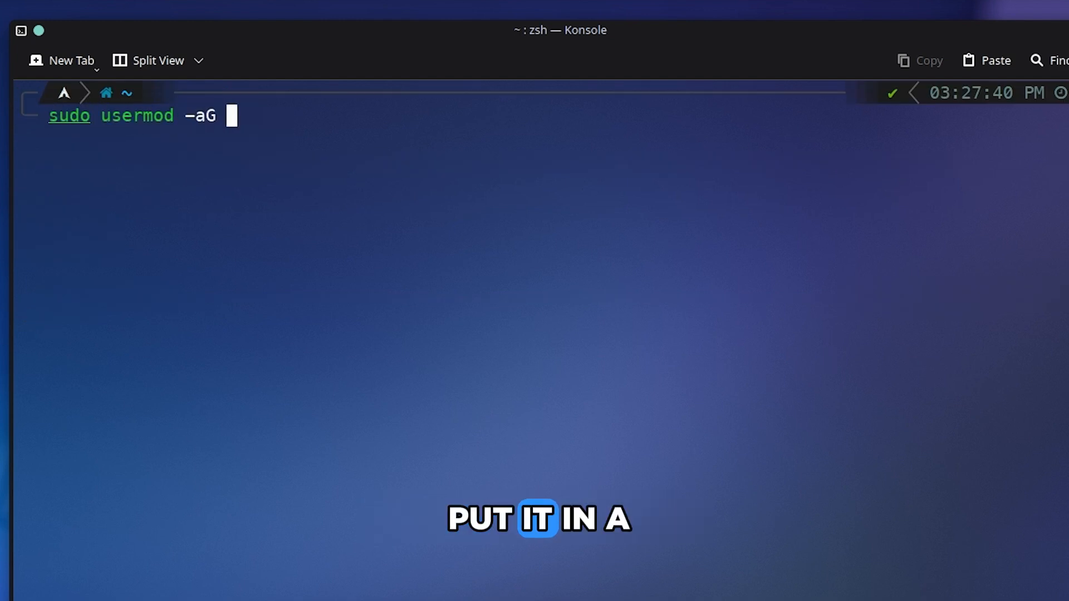
pyautogui.write('vboxusers')
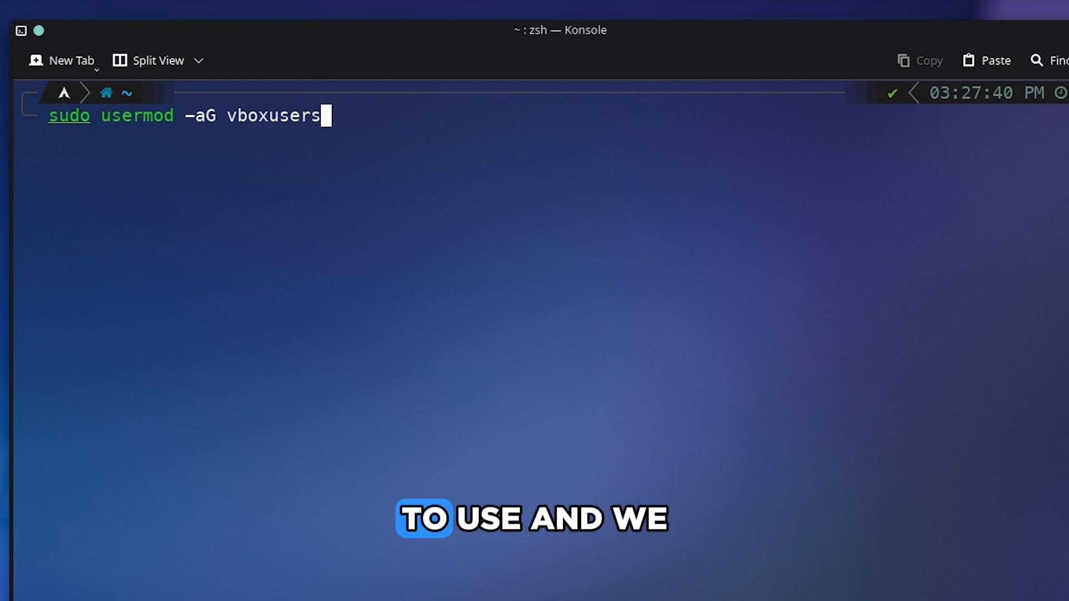
pyautogui.write('$USER')
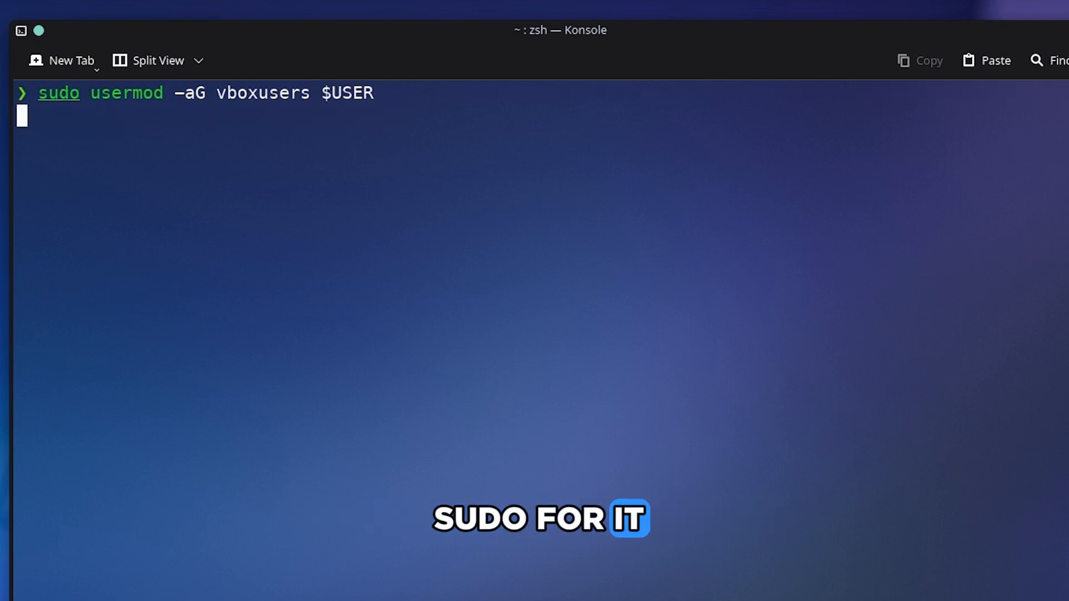
pyautogui.press('Return')
pyautogui.write('virtualbox')
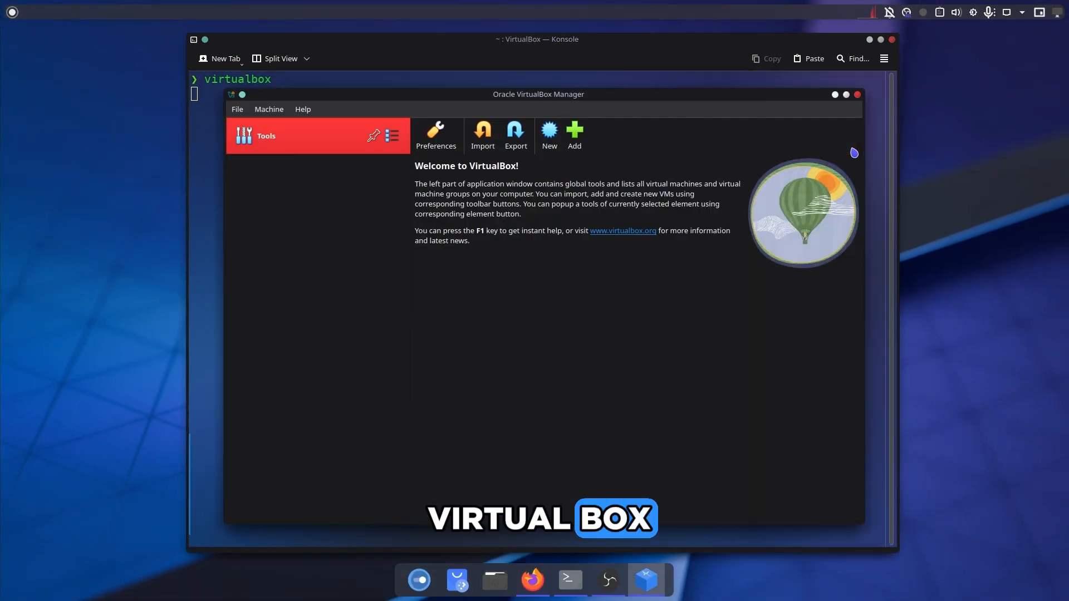
pyautogui.moveTo(507, 243)
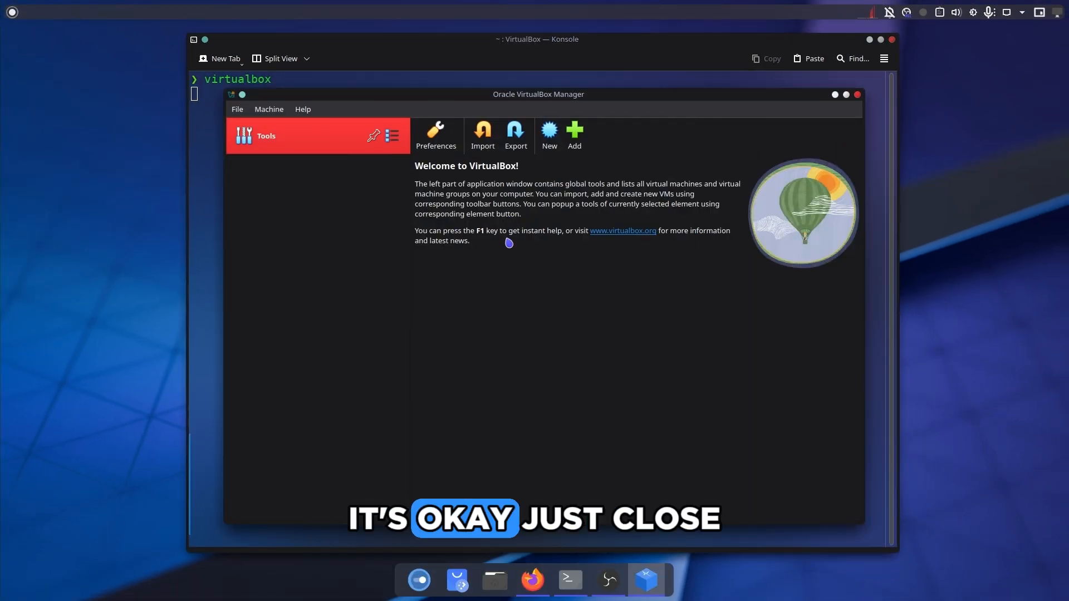